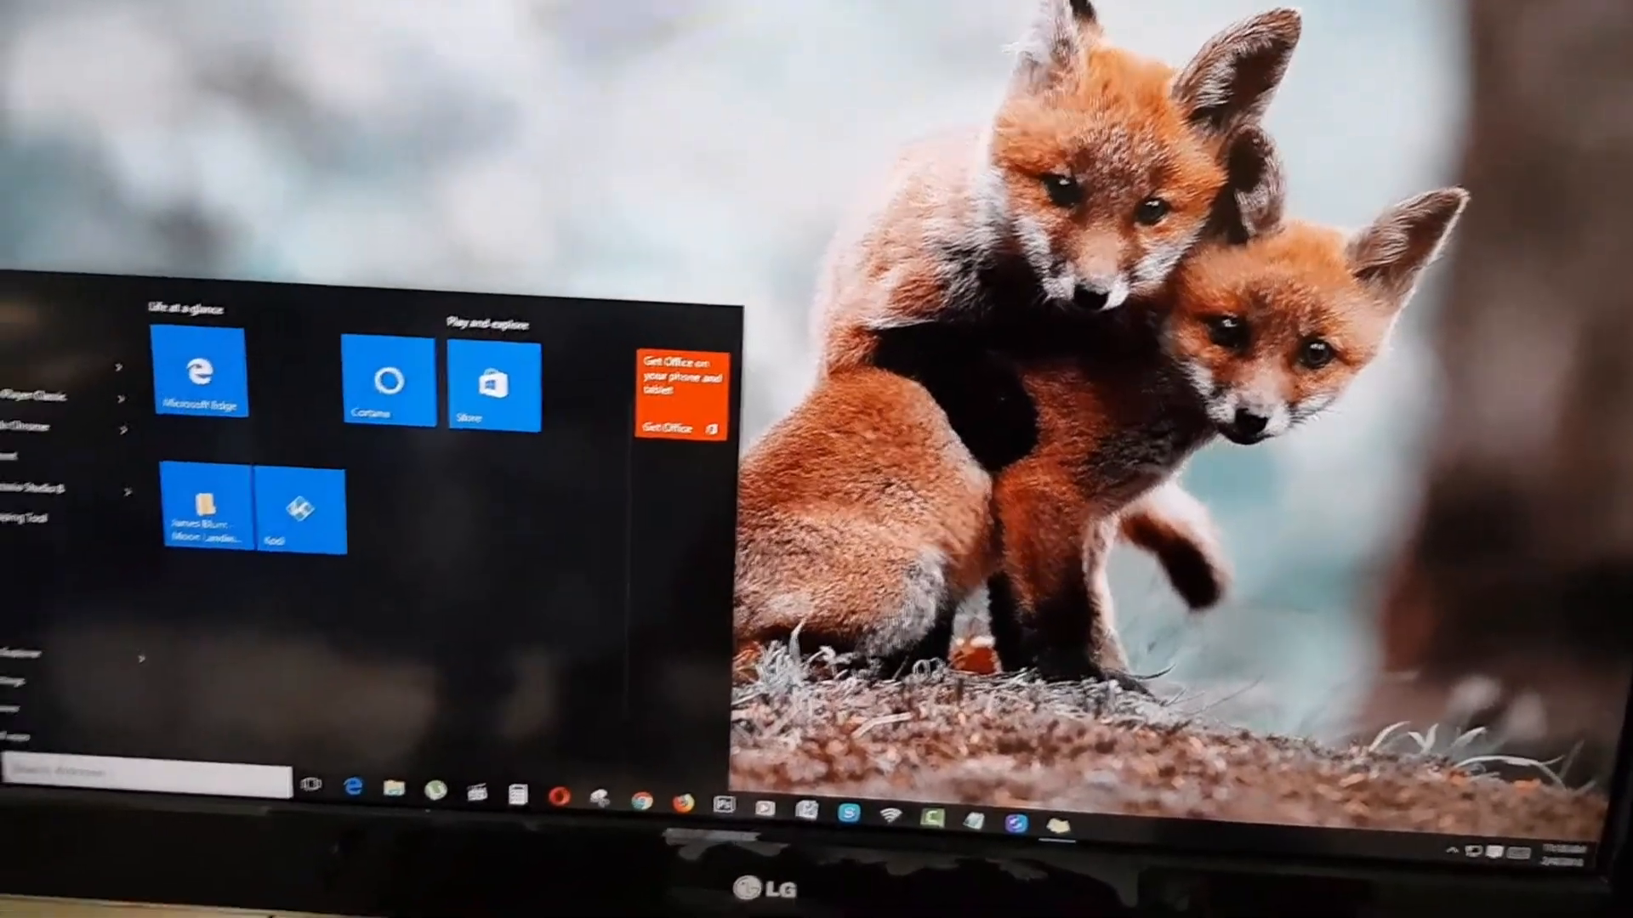
Reveal the Sleep, Shut down and Restart choices from the Start menu's Power button
left_click(225, 735)
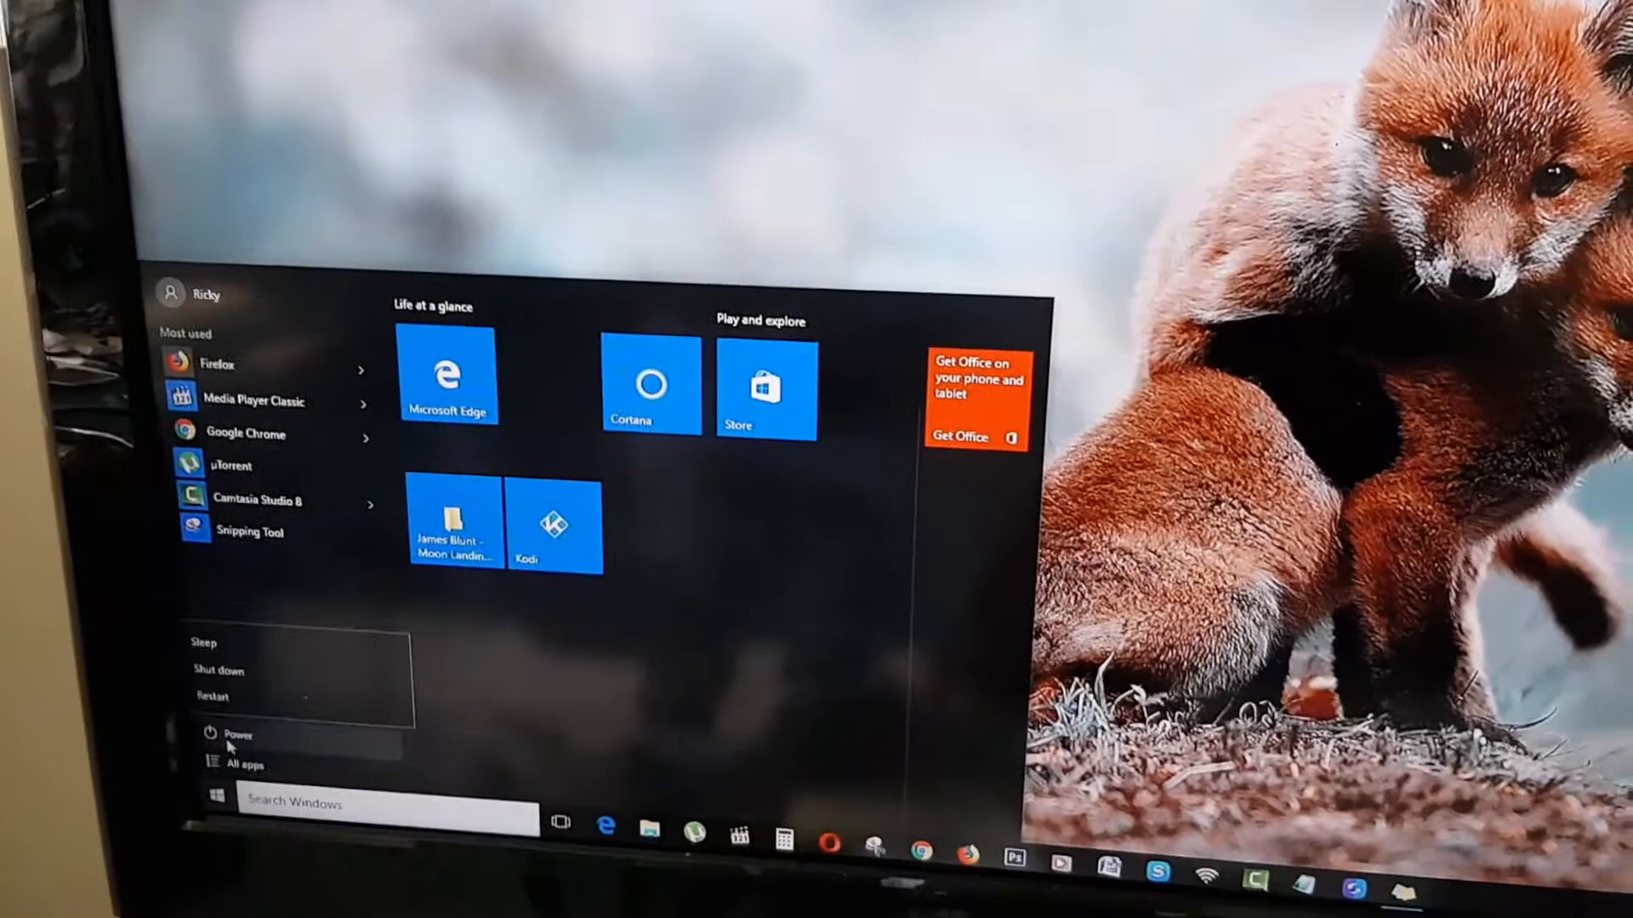